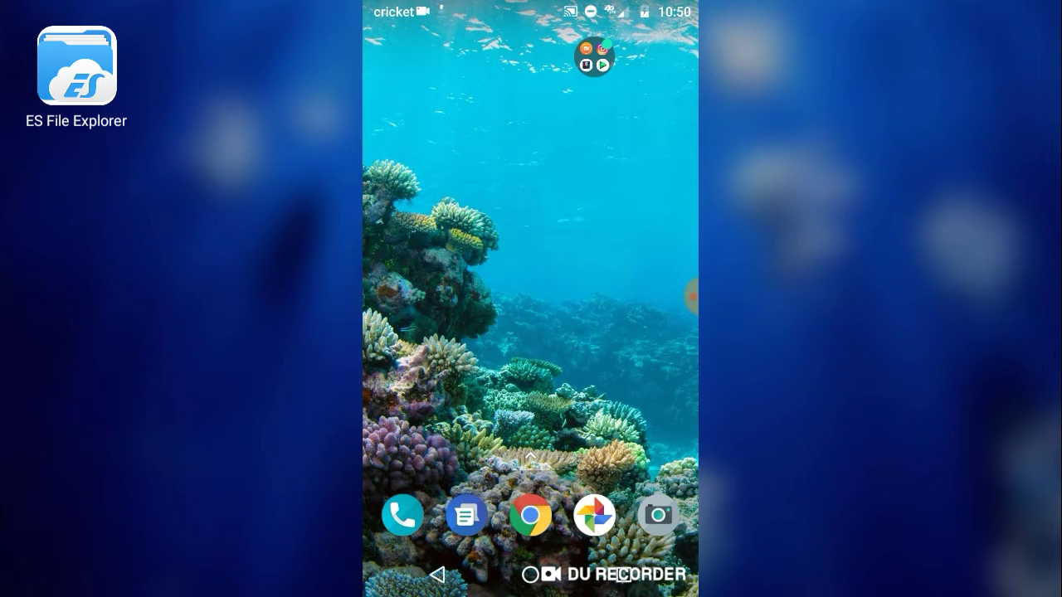
- Open the unnamed folder containing DU Recorder, Instagram, Pixel Gun 3D, Play Games and Clean Master
scroll(up, 3)
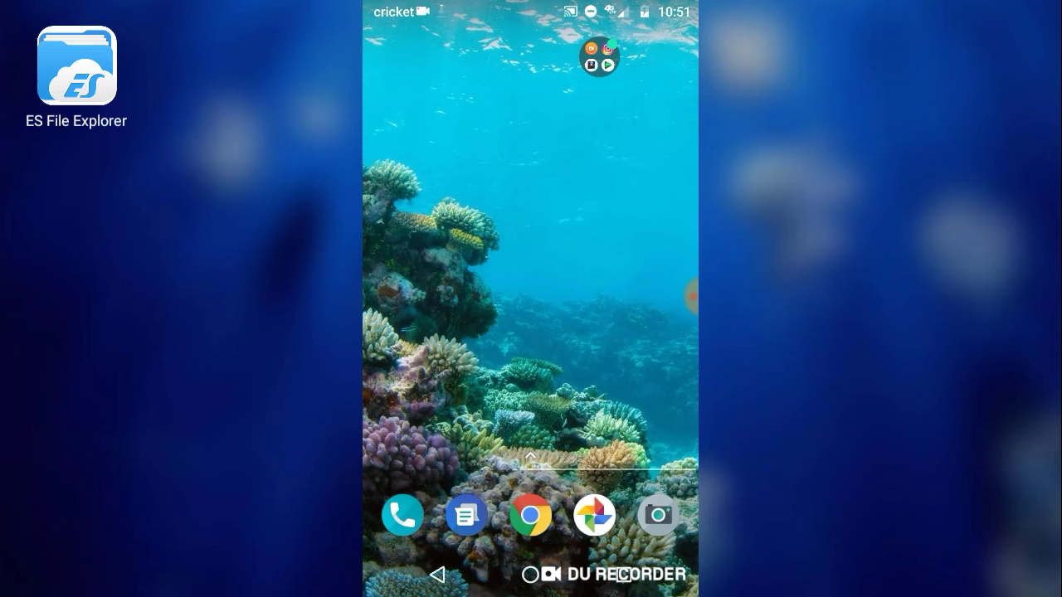
click(600, 60)
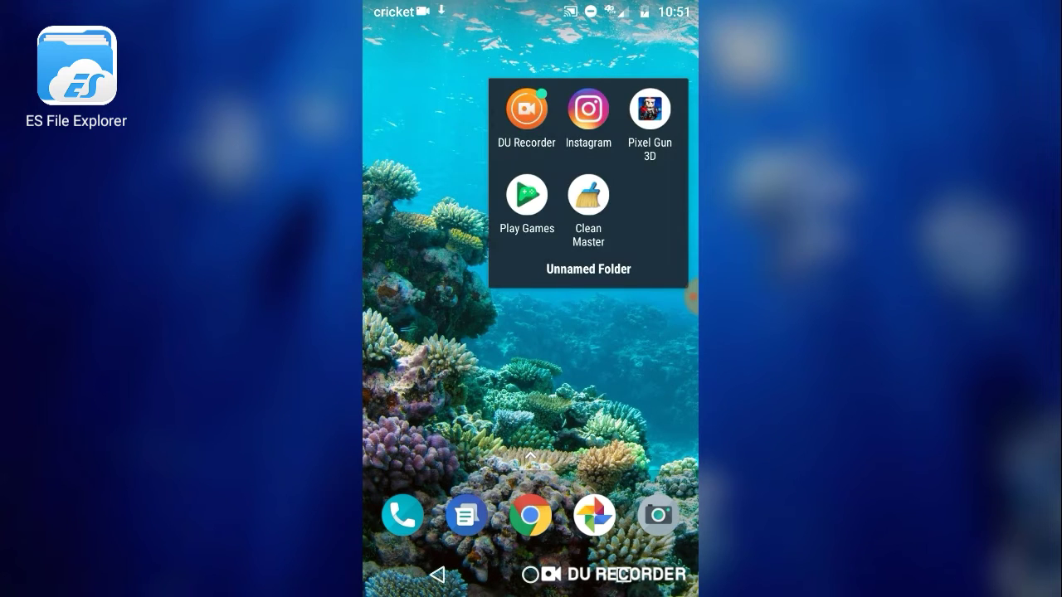